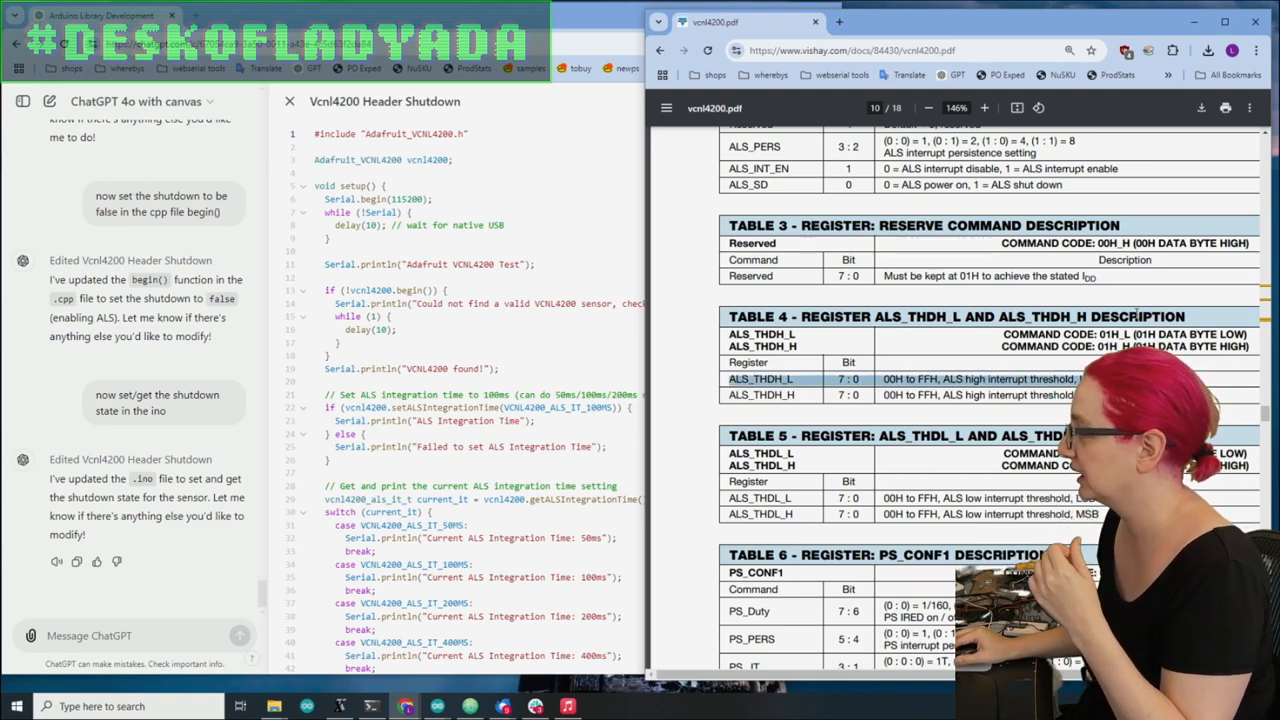
Review the existing Canvas code, scrolling through it before composing the next request
scroll(up, 3)
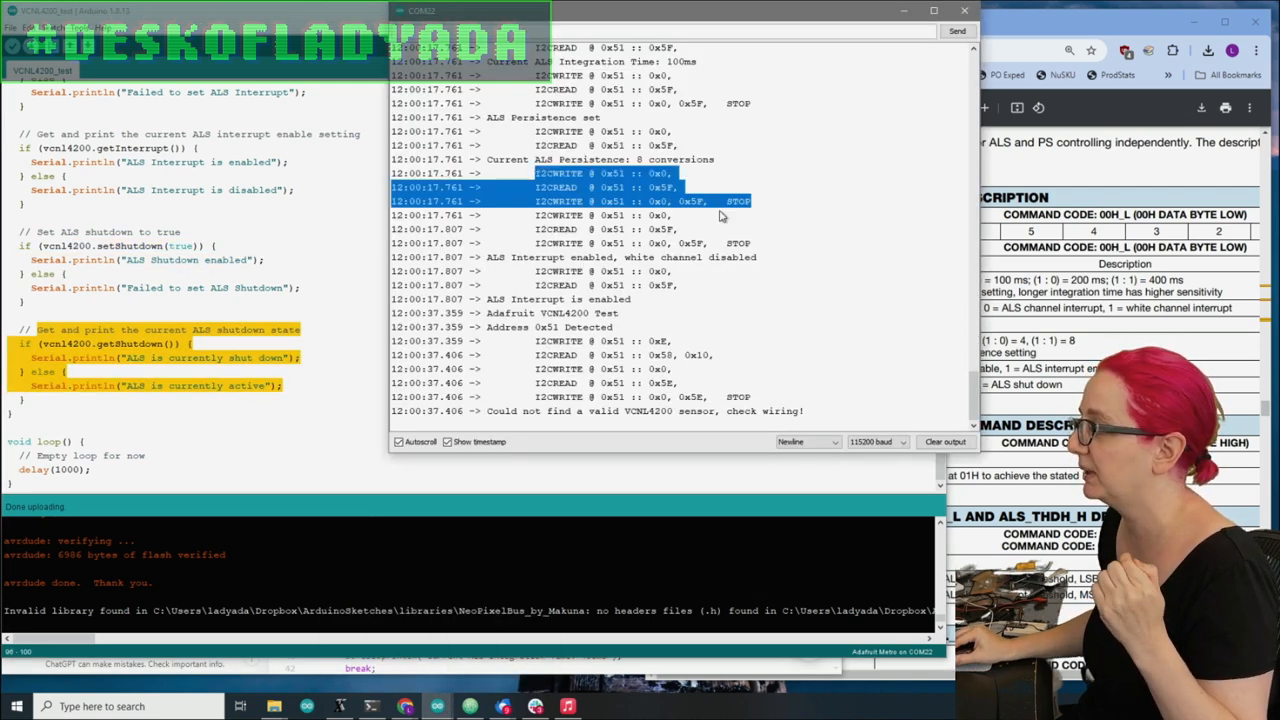
drag(720, 216, 768, 252)
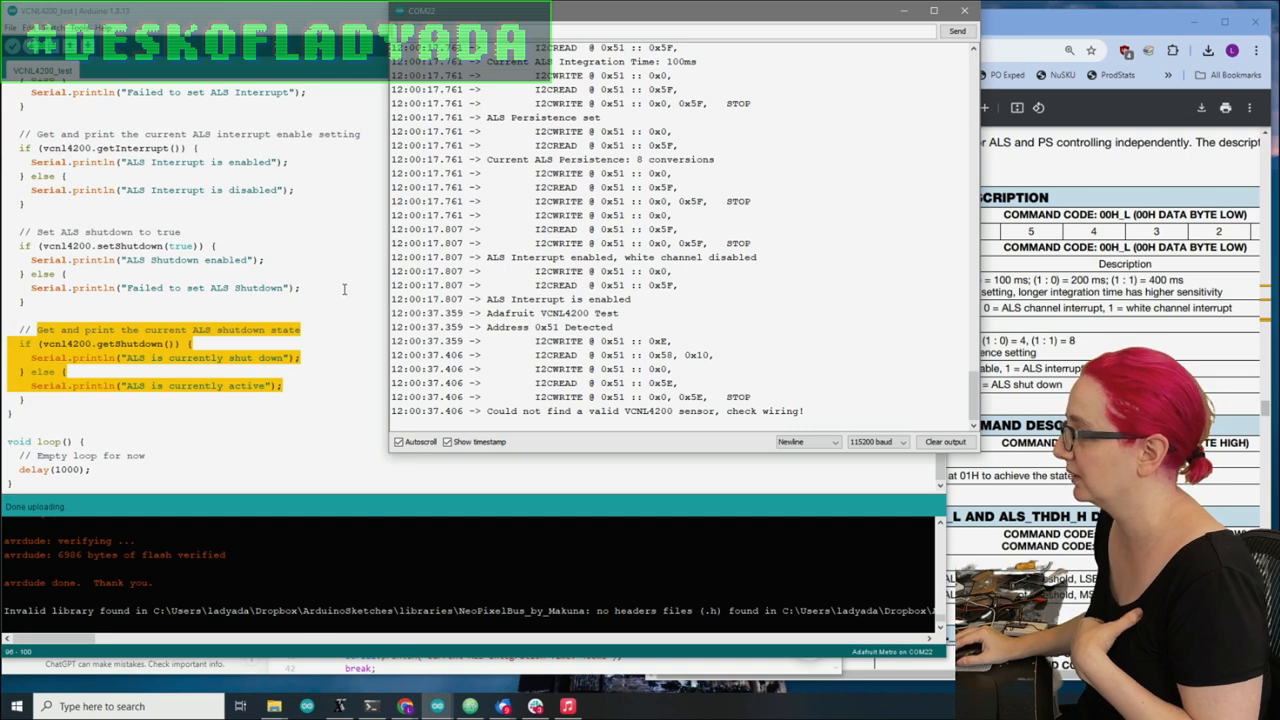
click(964, 12)
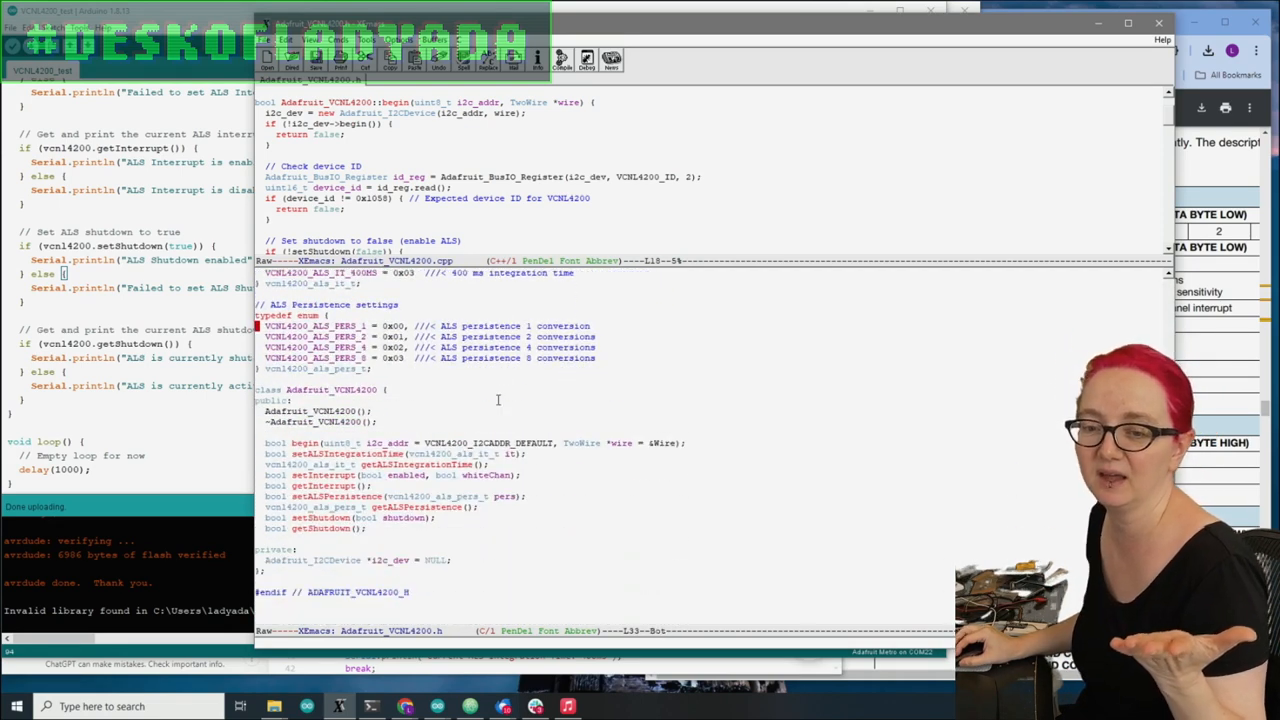
scroll(down, 3)
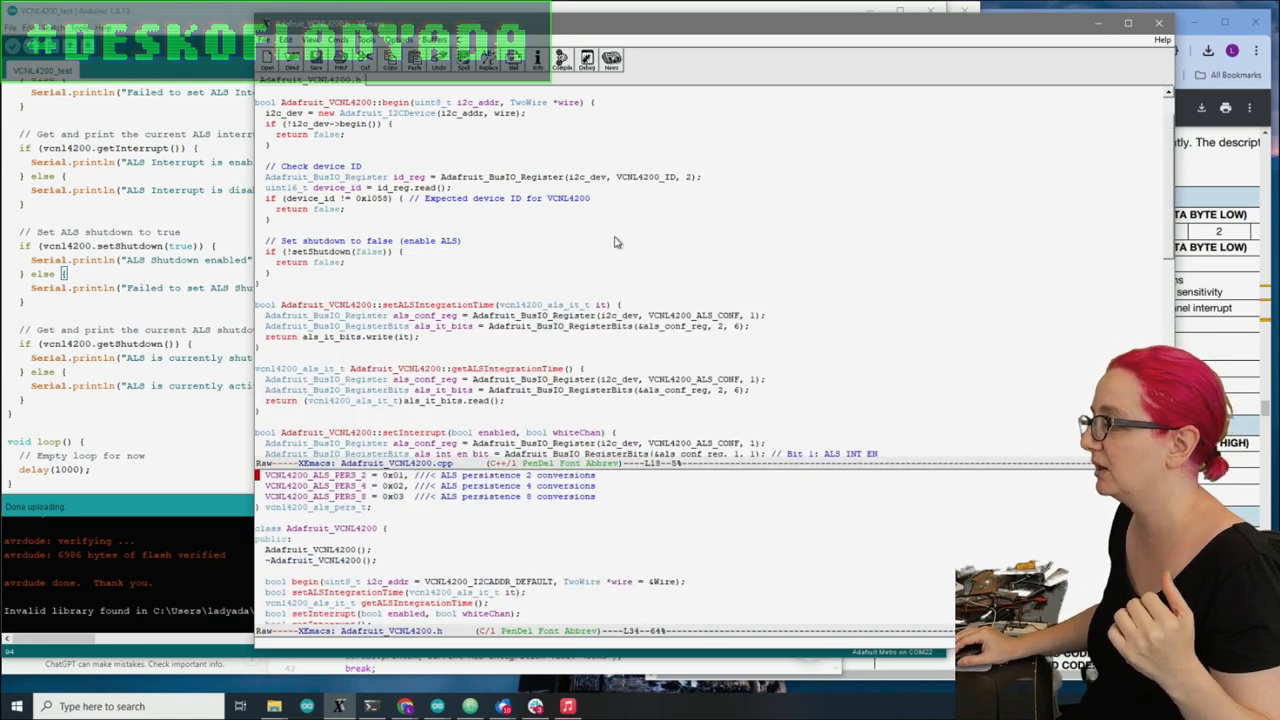
mouse_move(584, 256)
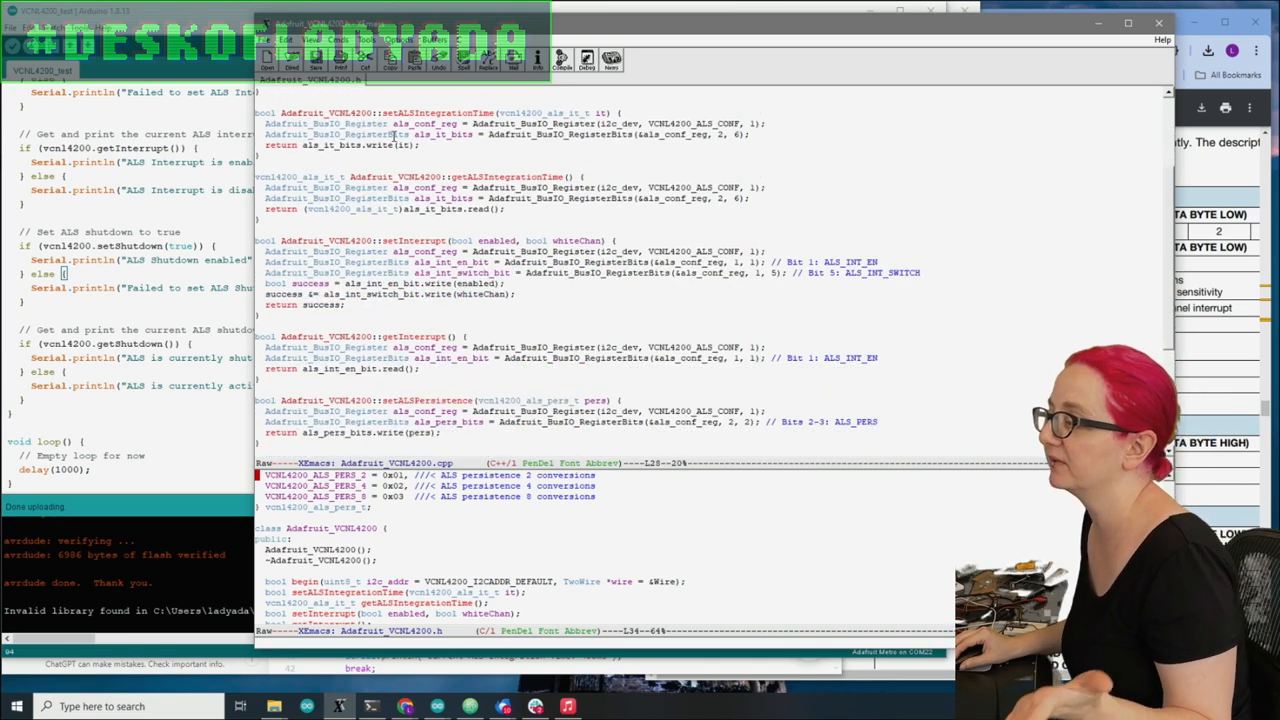
scroll(down, 3)
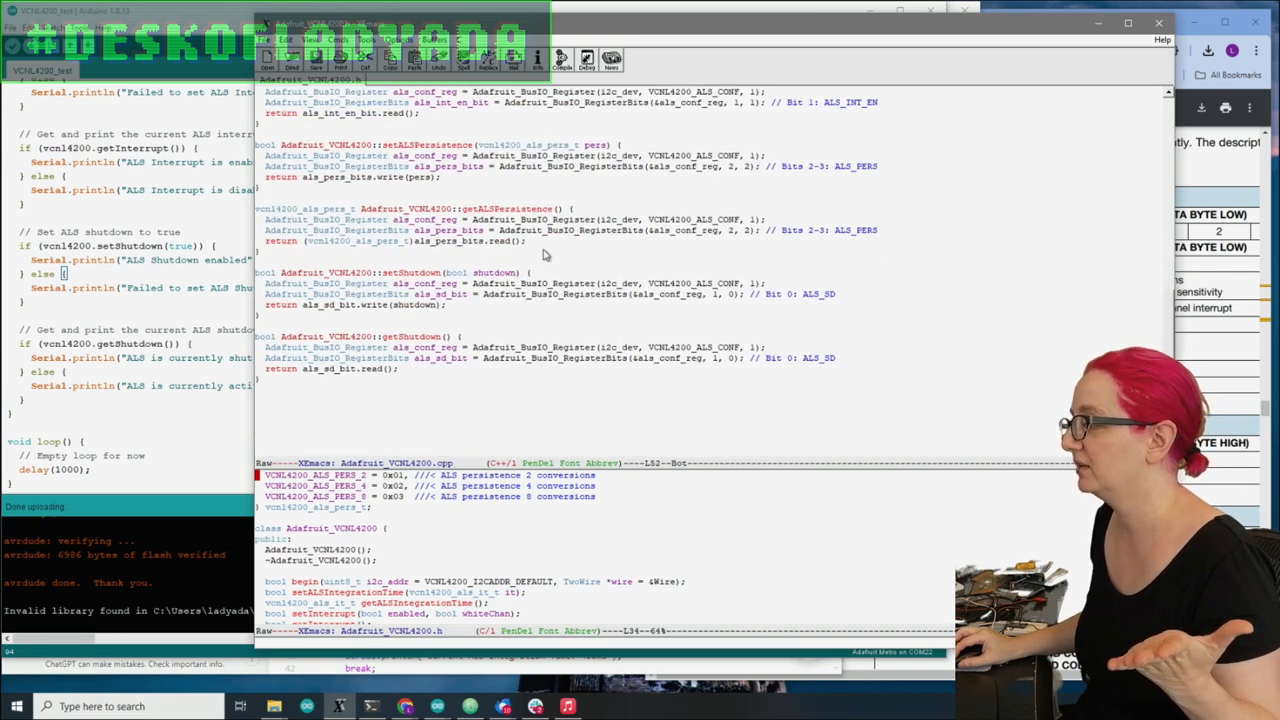
scroll(up, 3)
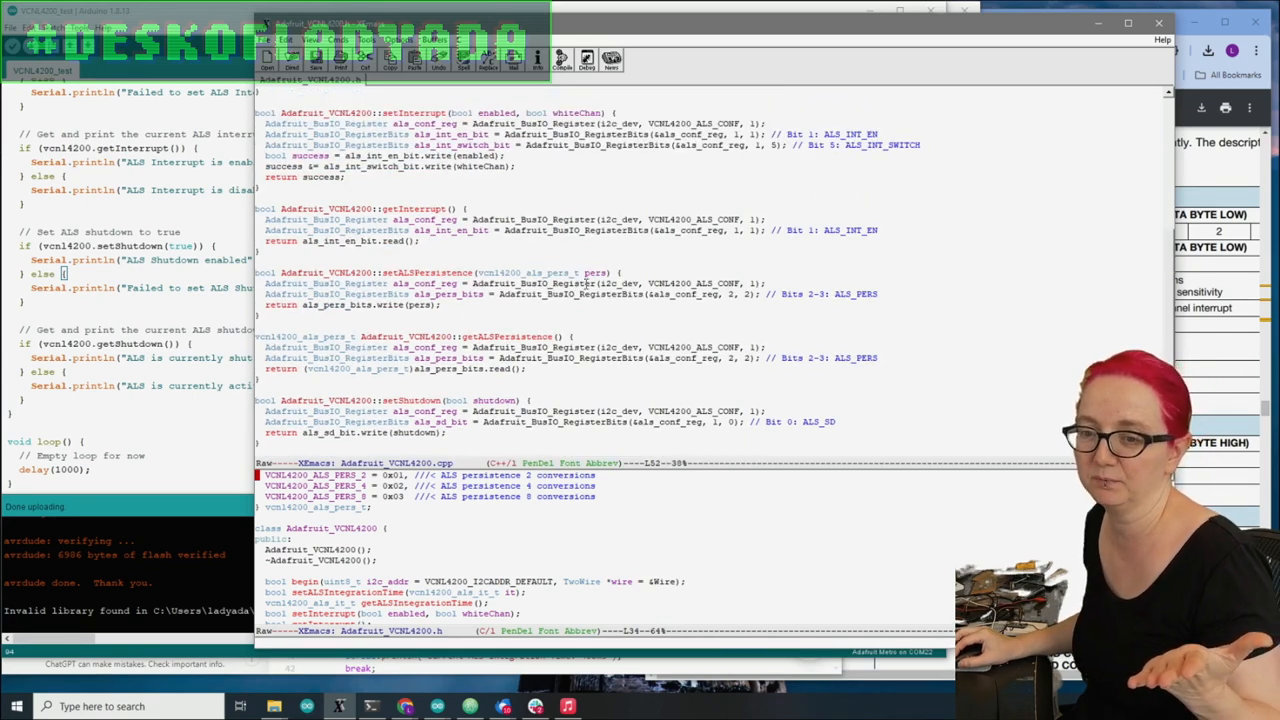
scroll(up, 3)
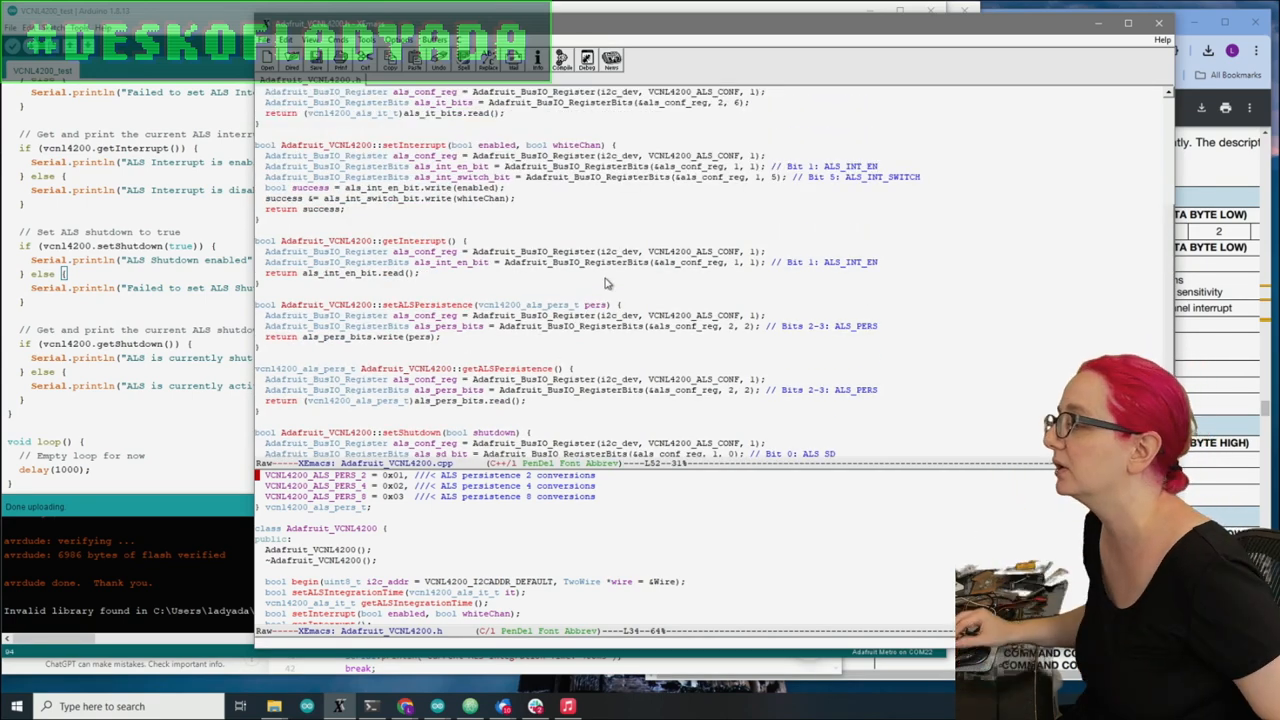
scroll(up, 3)
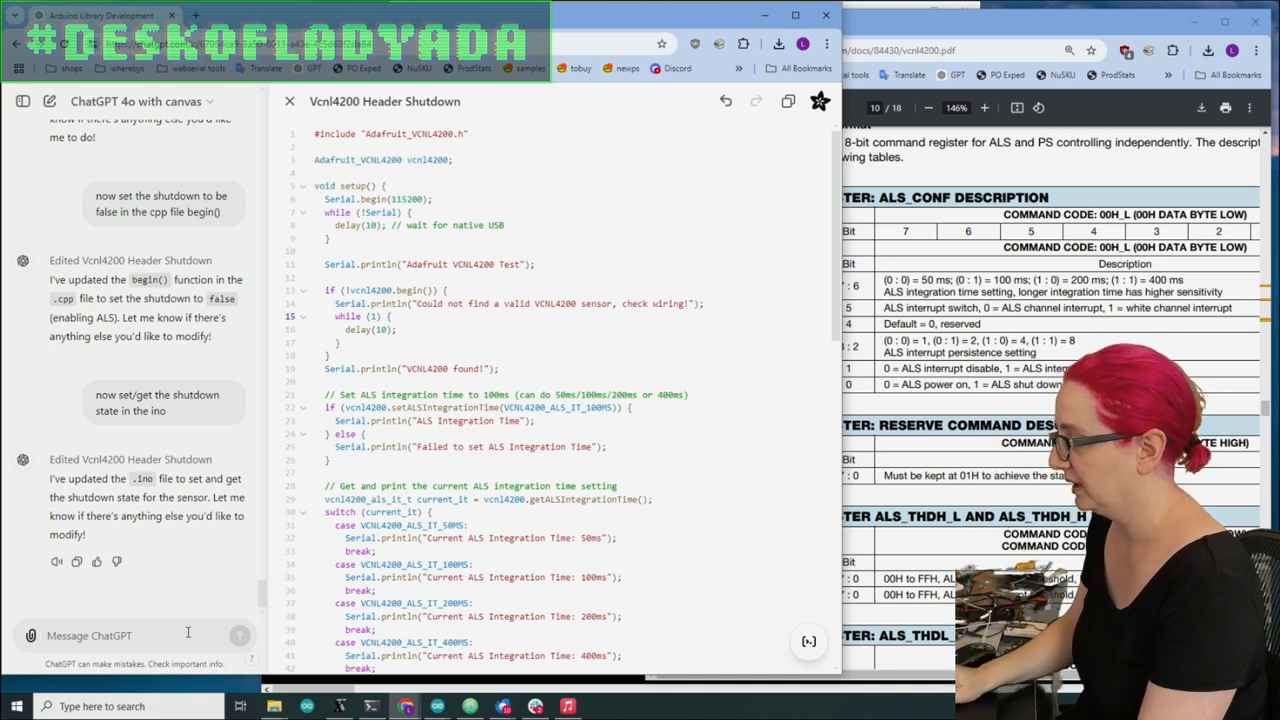
Compose the prompt: 'ok next up lets do the setter/getter' for the two-byte ALS_THDH register
text(ok next up lets)
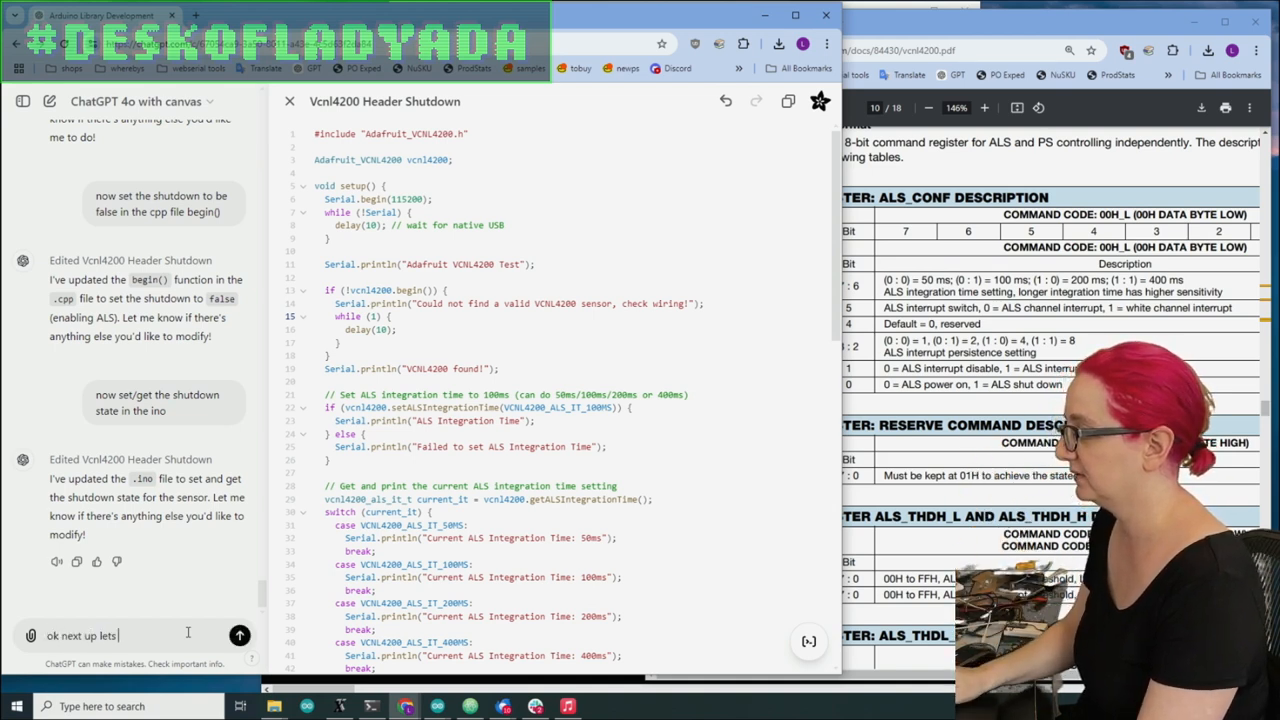
text(do the setter/getter for ALS_THDH)
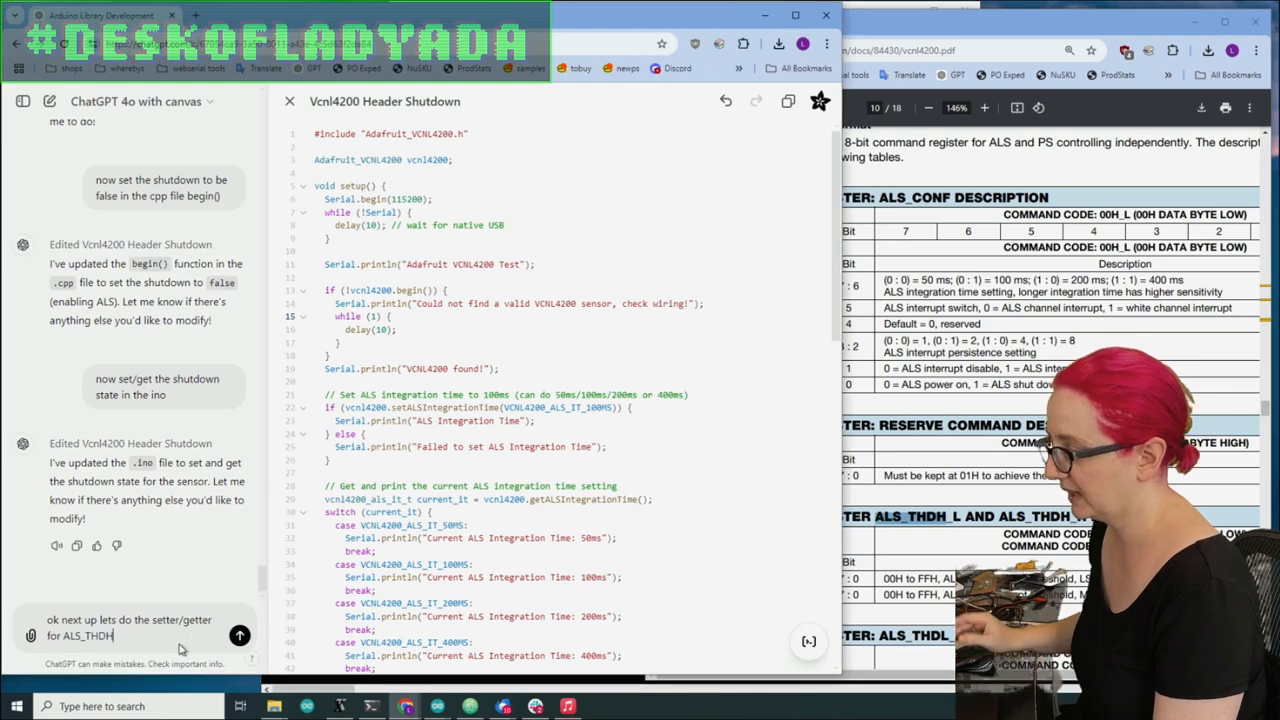
text("ALSthresholdHigh)
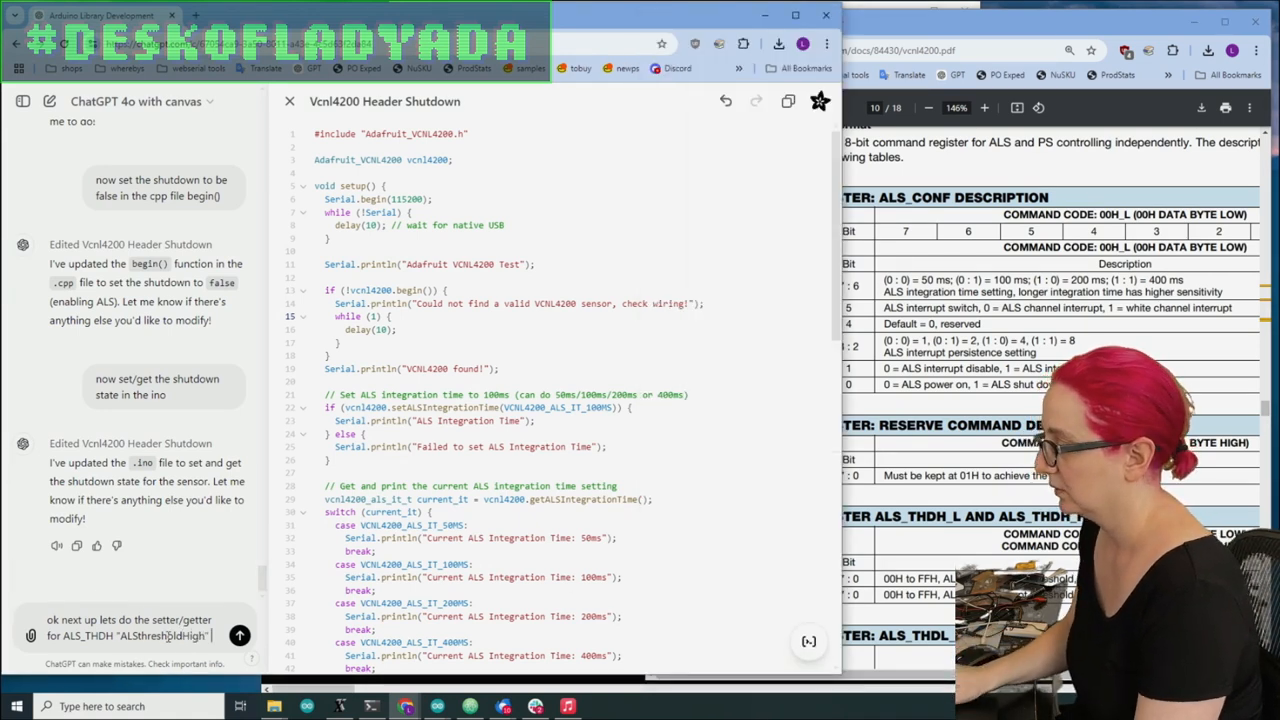
text(which is two byte)
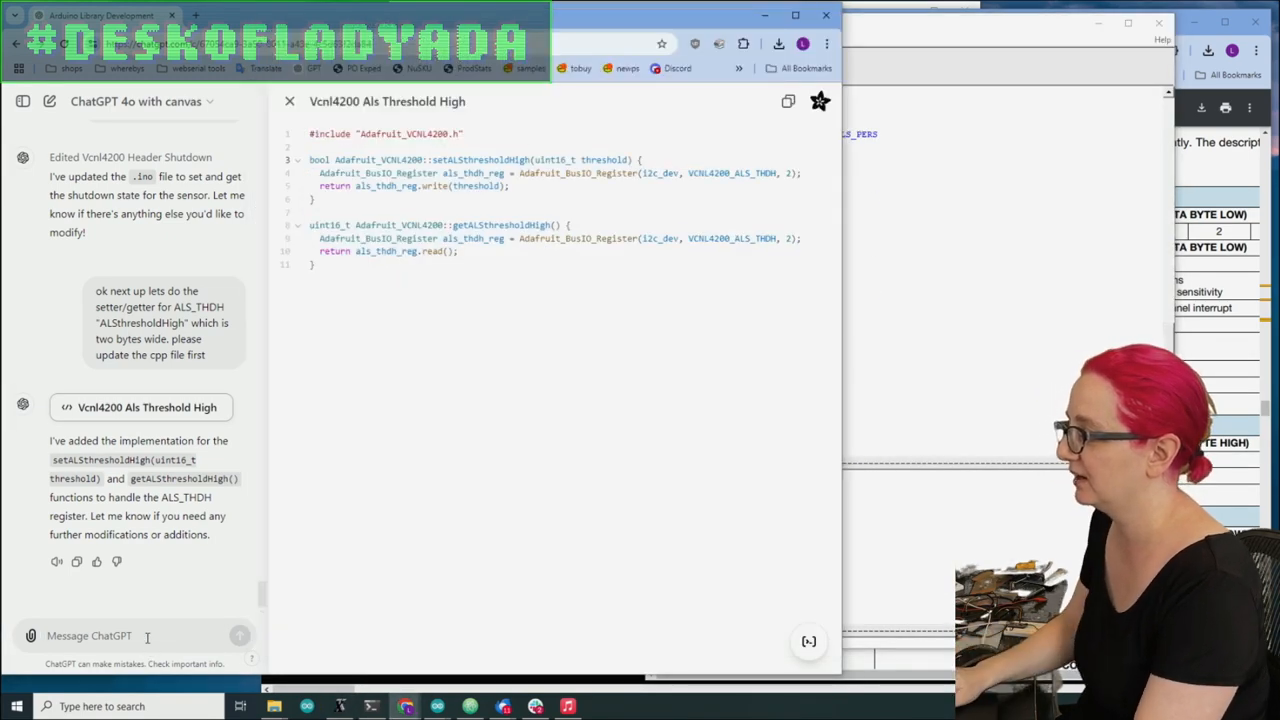
Ask 'ok now update the' header and bring up the 'Vcnl4200 Header Threshold High' document in Canvas
text(ok now update the)
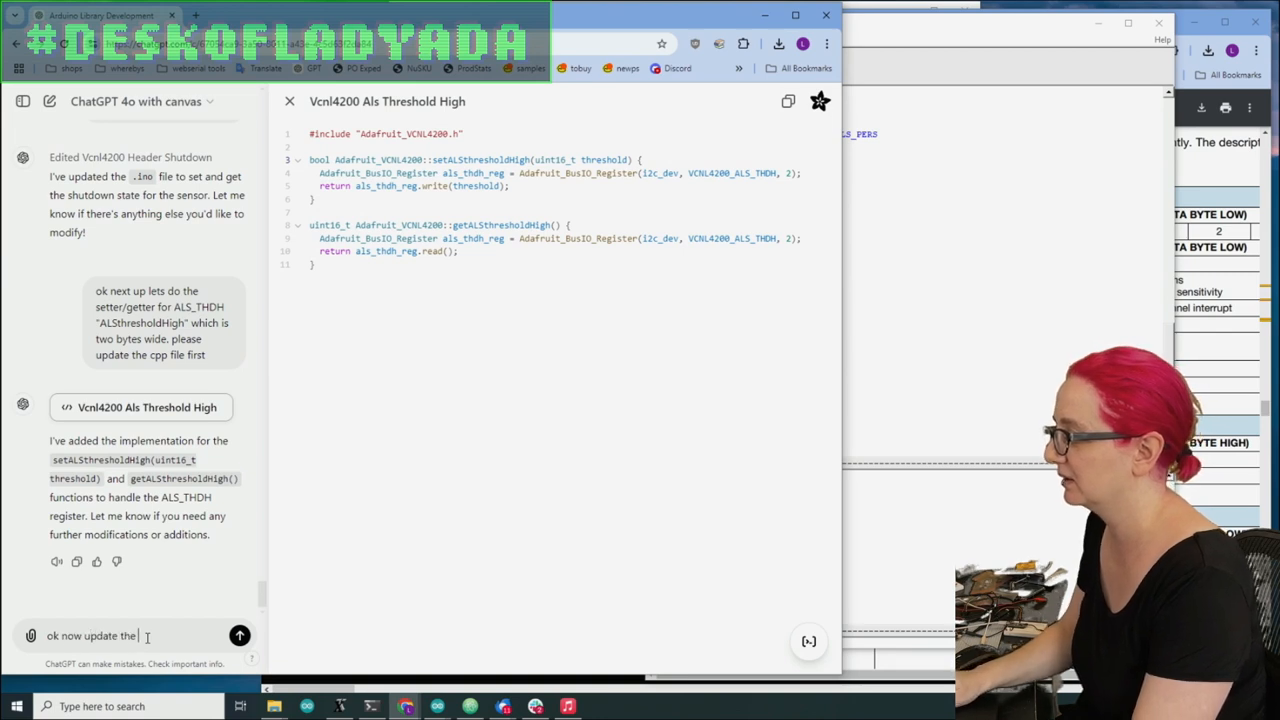
click(240, 636)
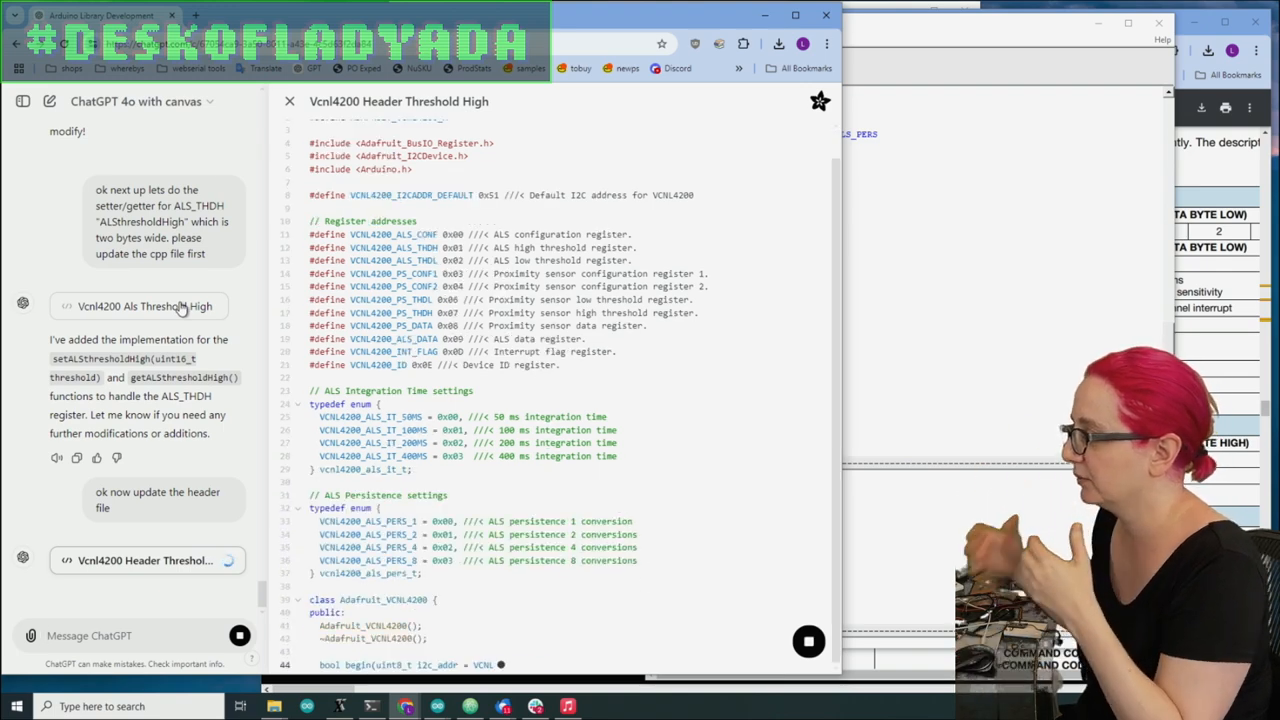
scroll(up, 3)
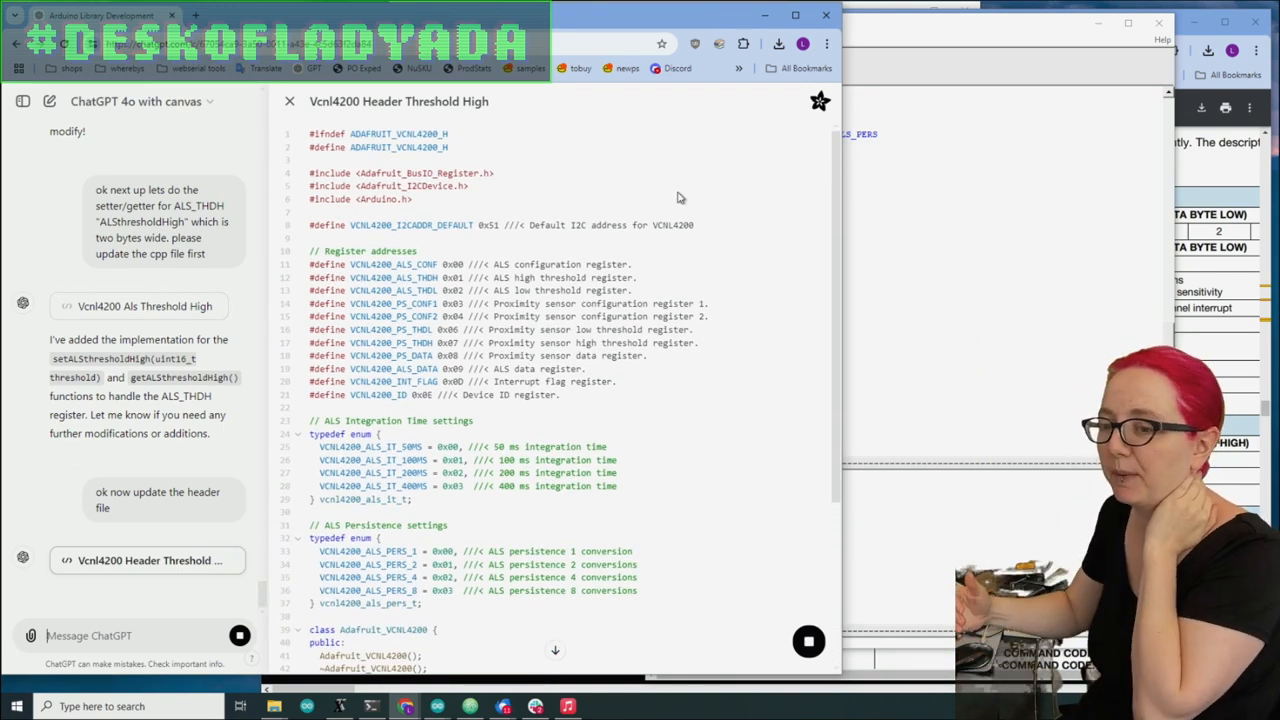
scroll(down, 3)
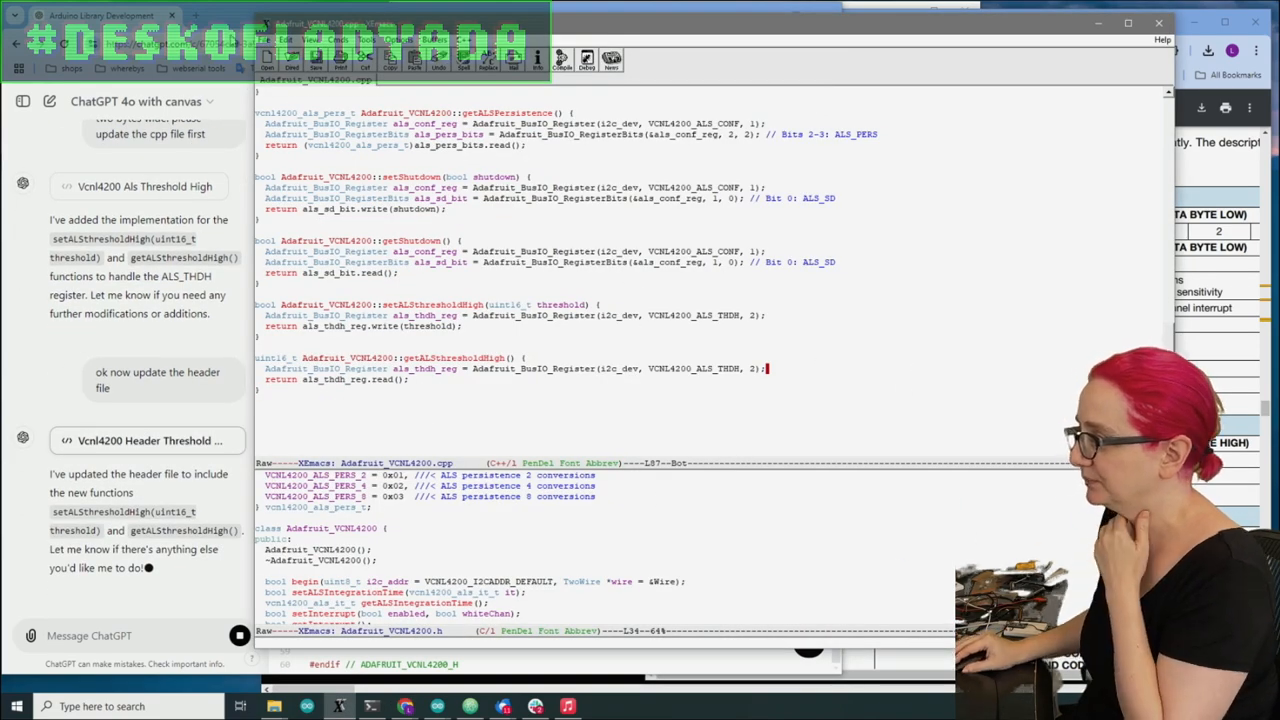
click(148, 440)
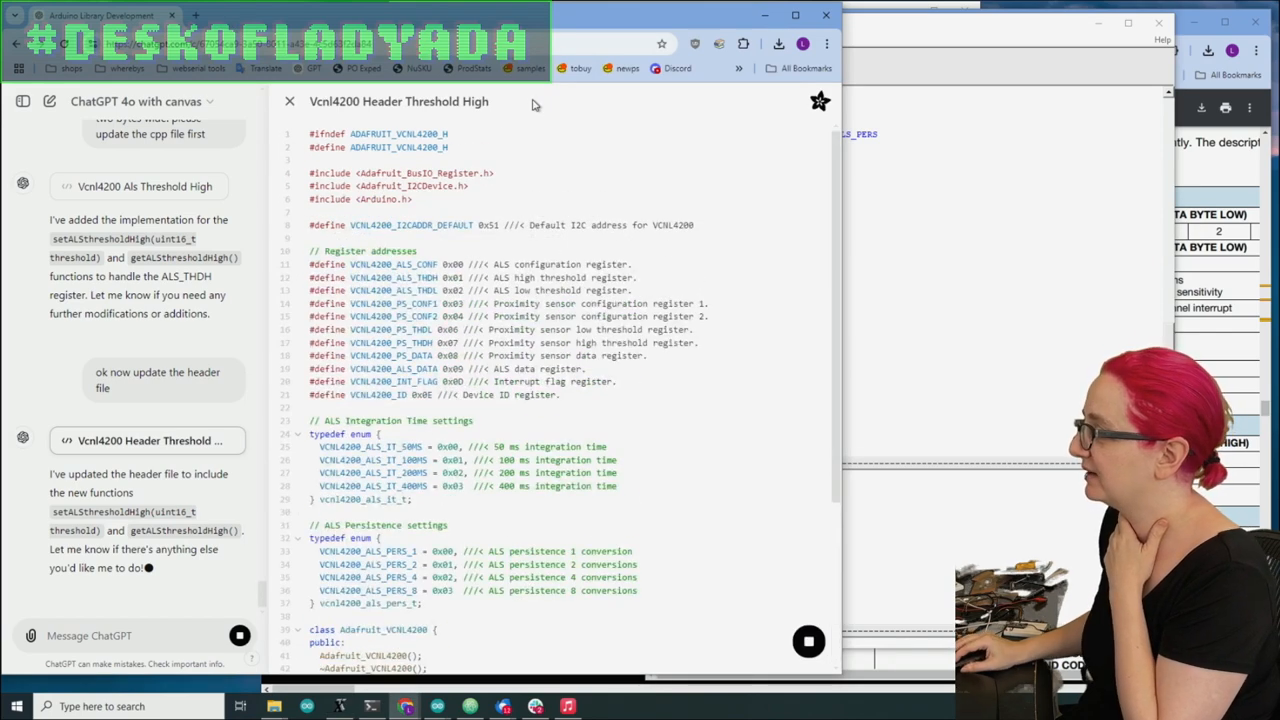
mouse_move(720, 122)
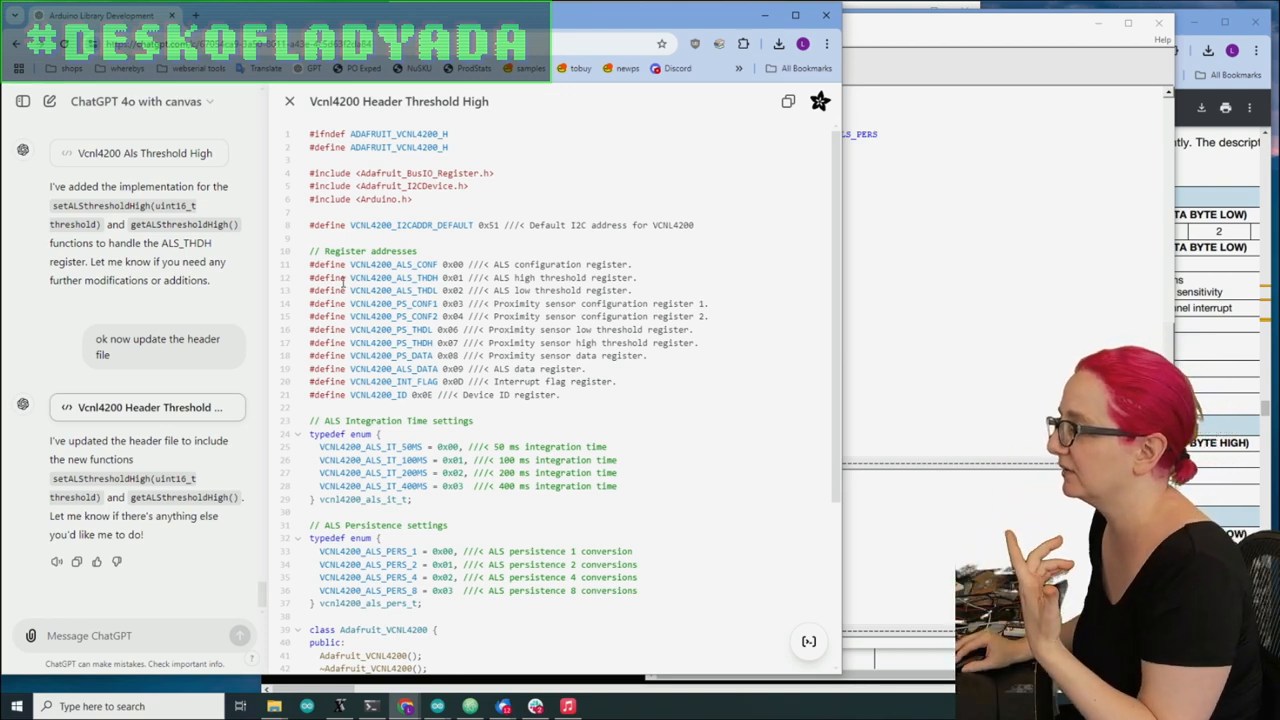
click(288, 100)
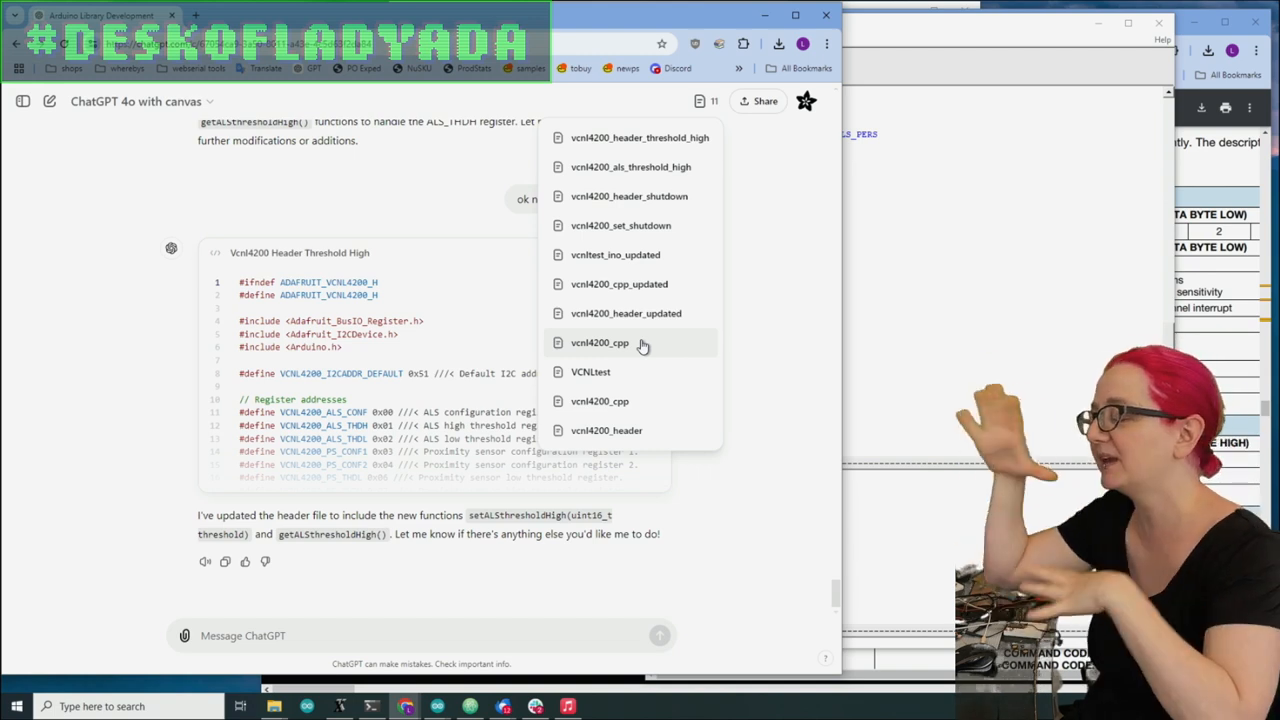
mouse_move(304, 378)
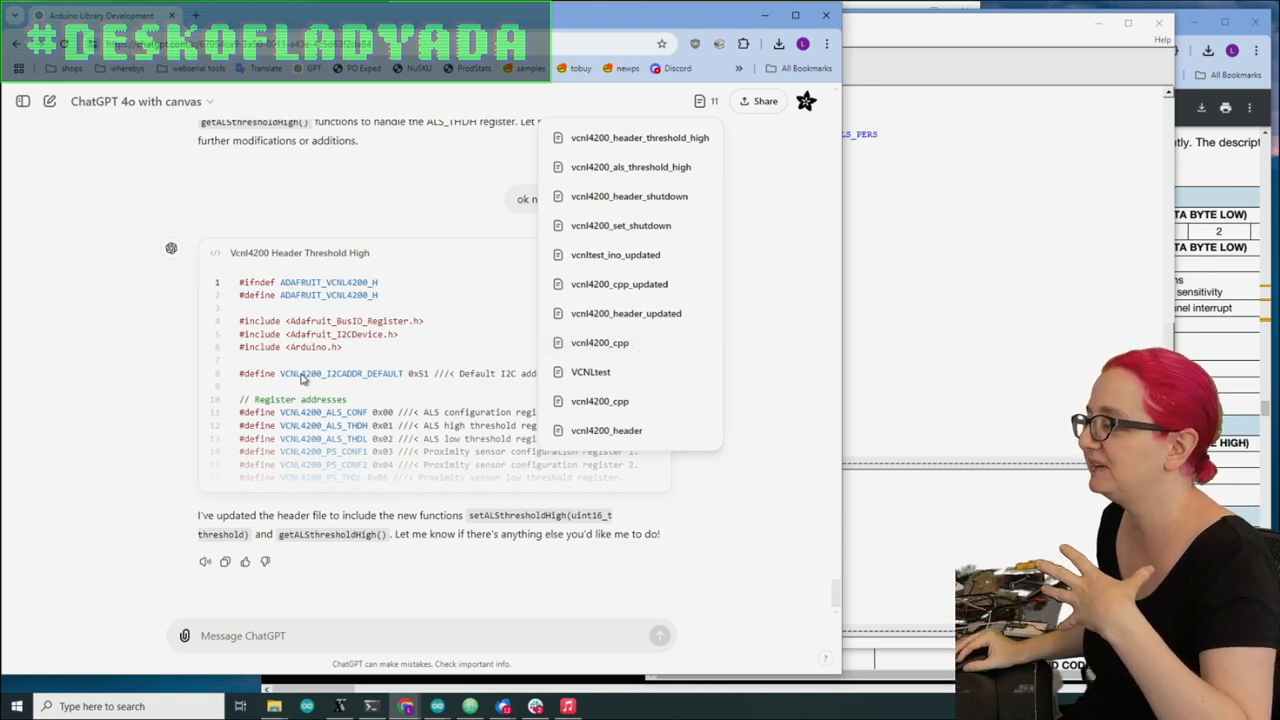
mouse_move(640, 342)
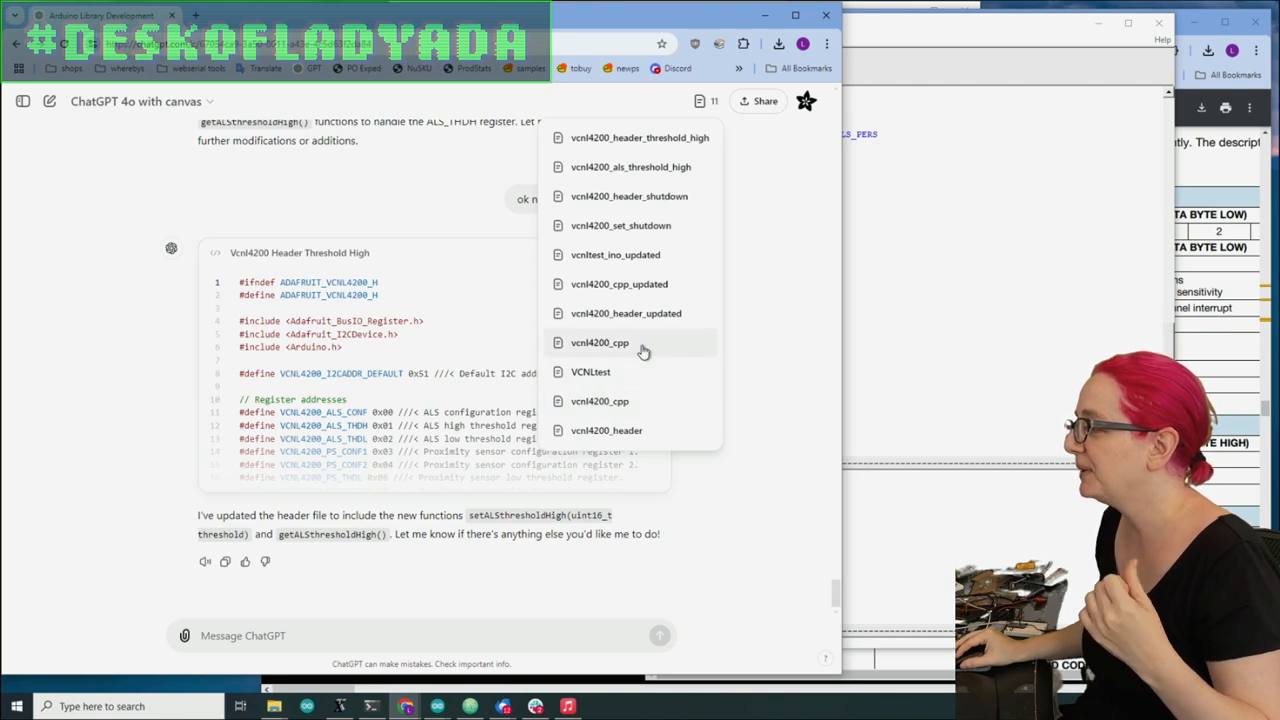
click(600, 342)
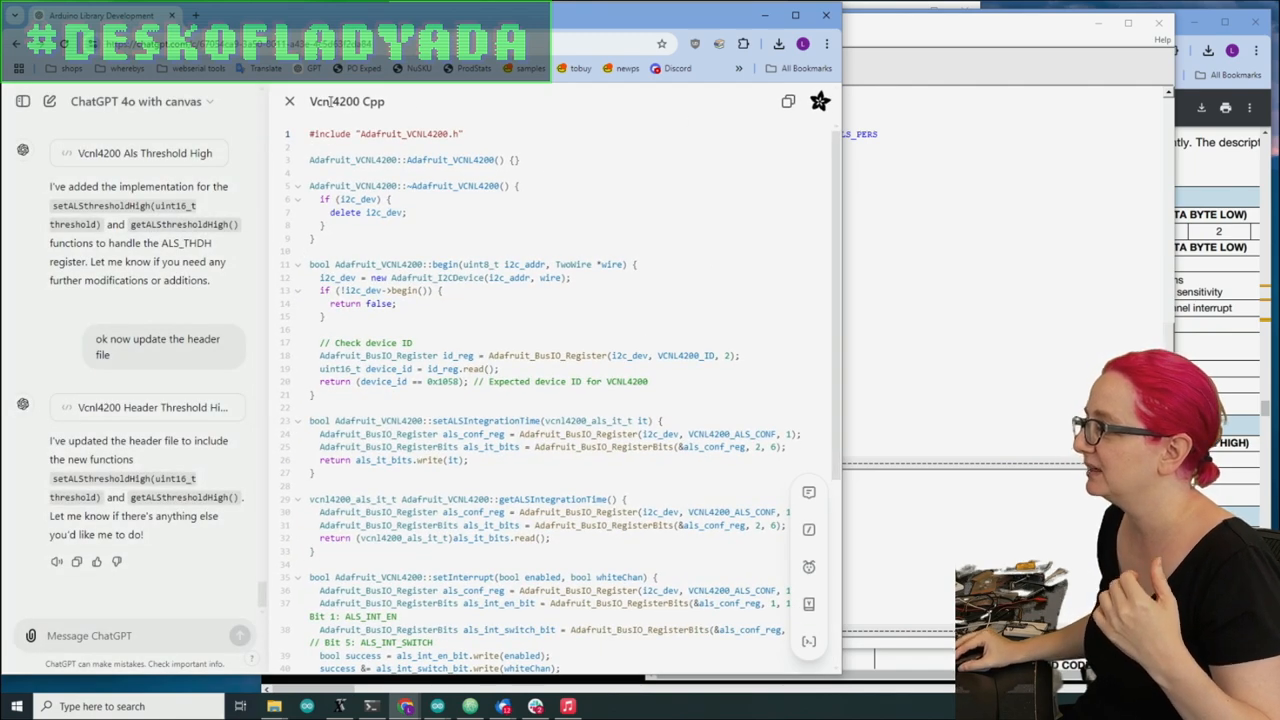
click(700, 100)
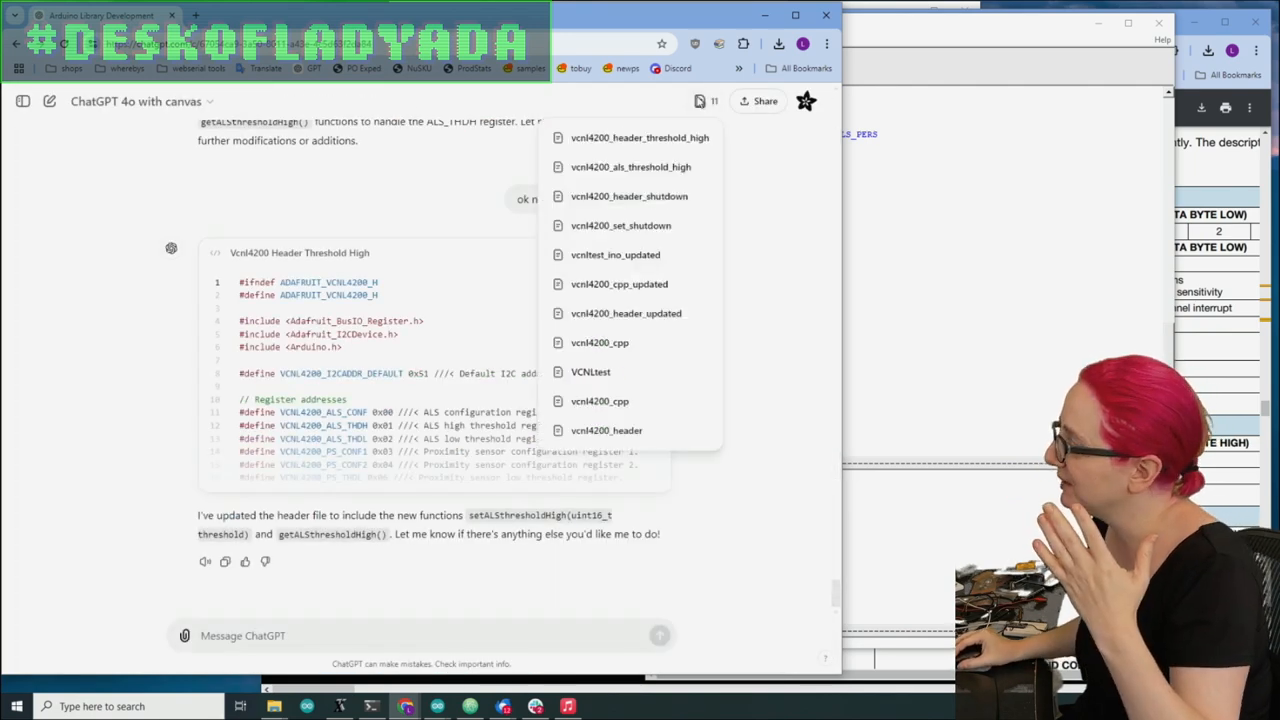
mouse_move(640, 400)
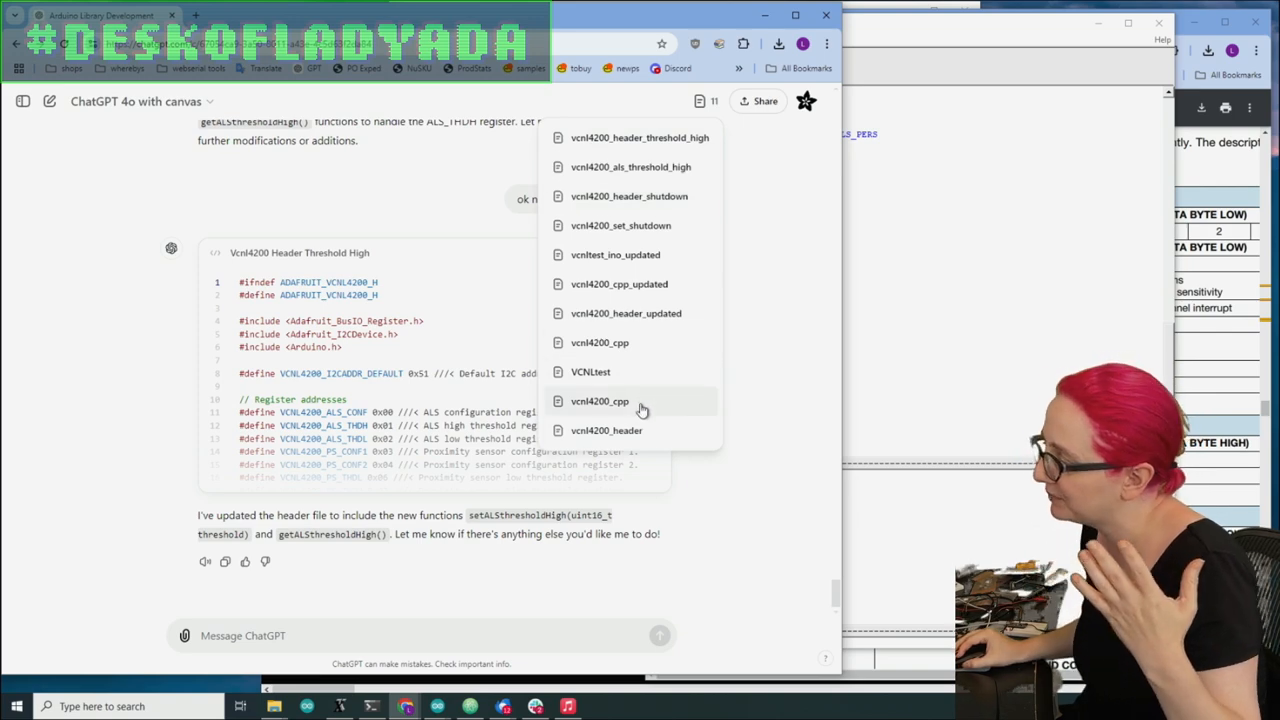
click(600, 400)
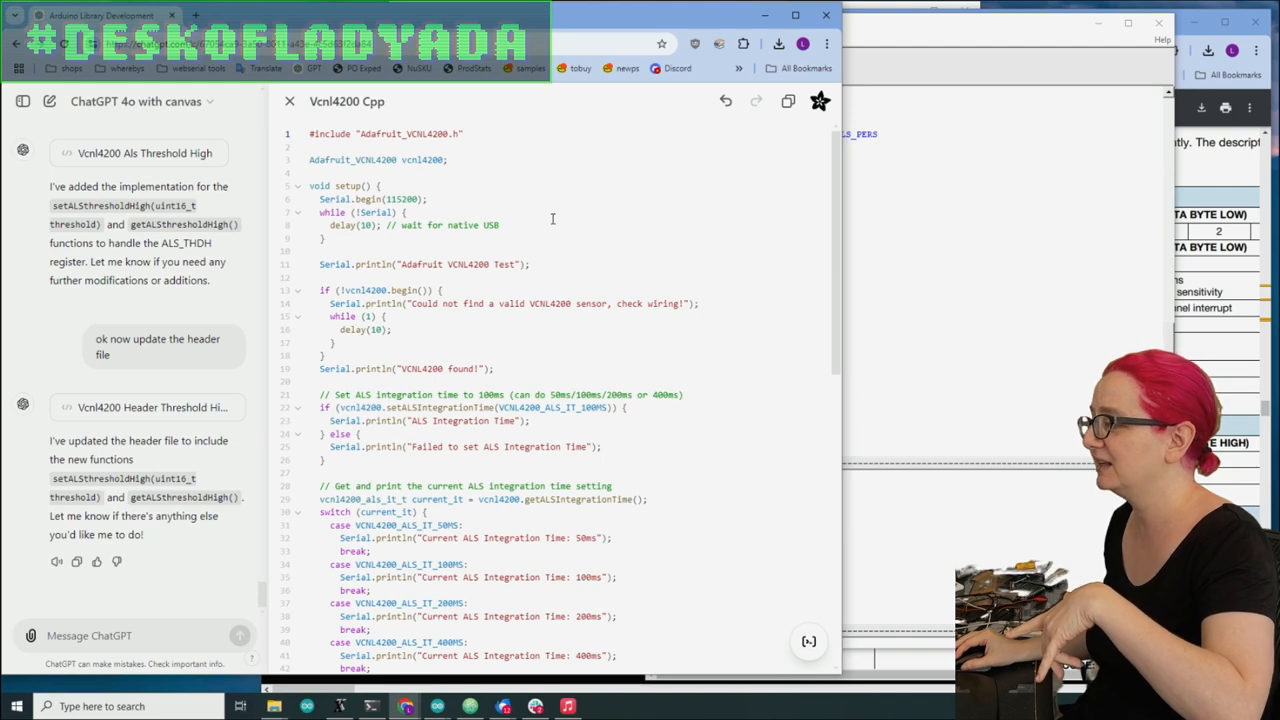
scroll(down, 3)
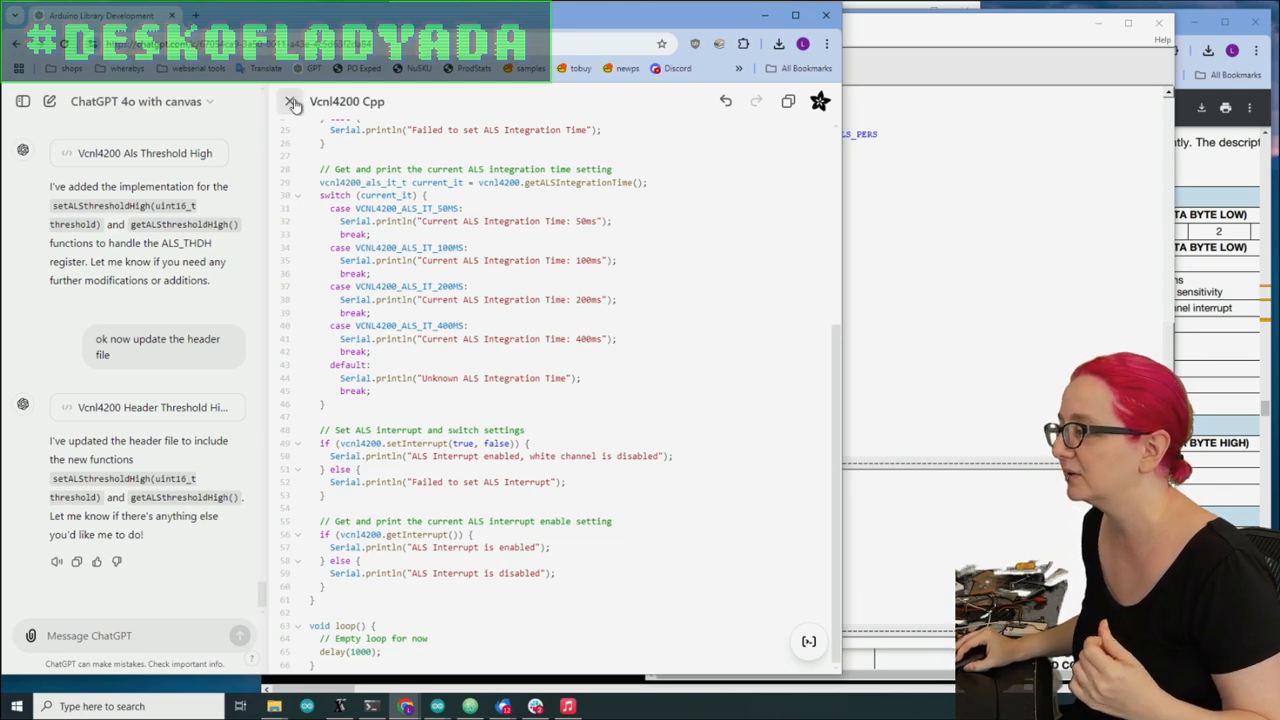
click(292, 102)
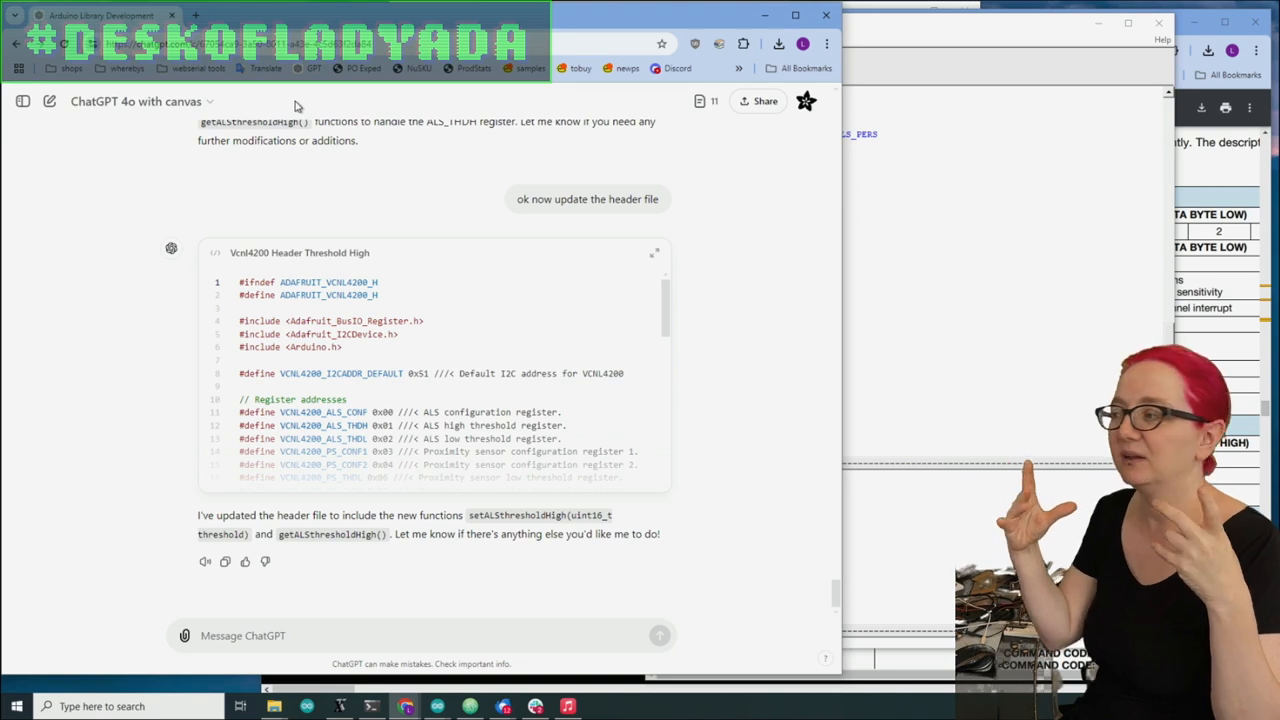
click(700, 100)
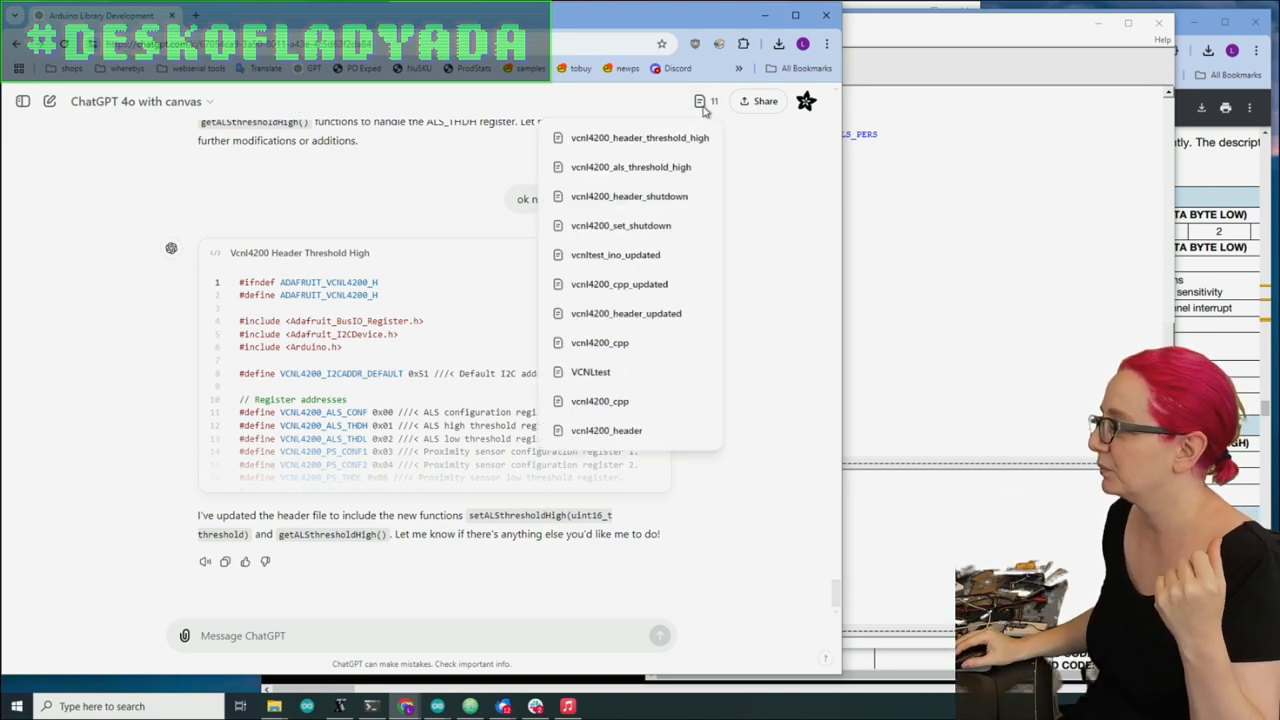
mouse_move(716, 440)
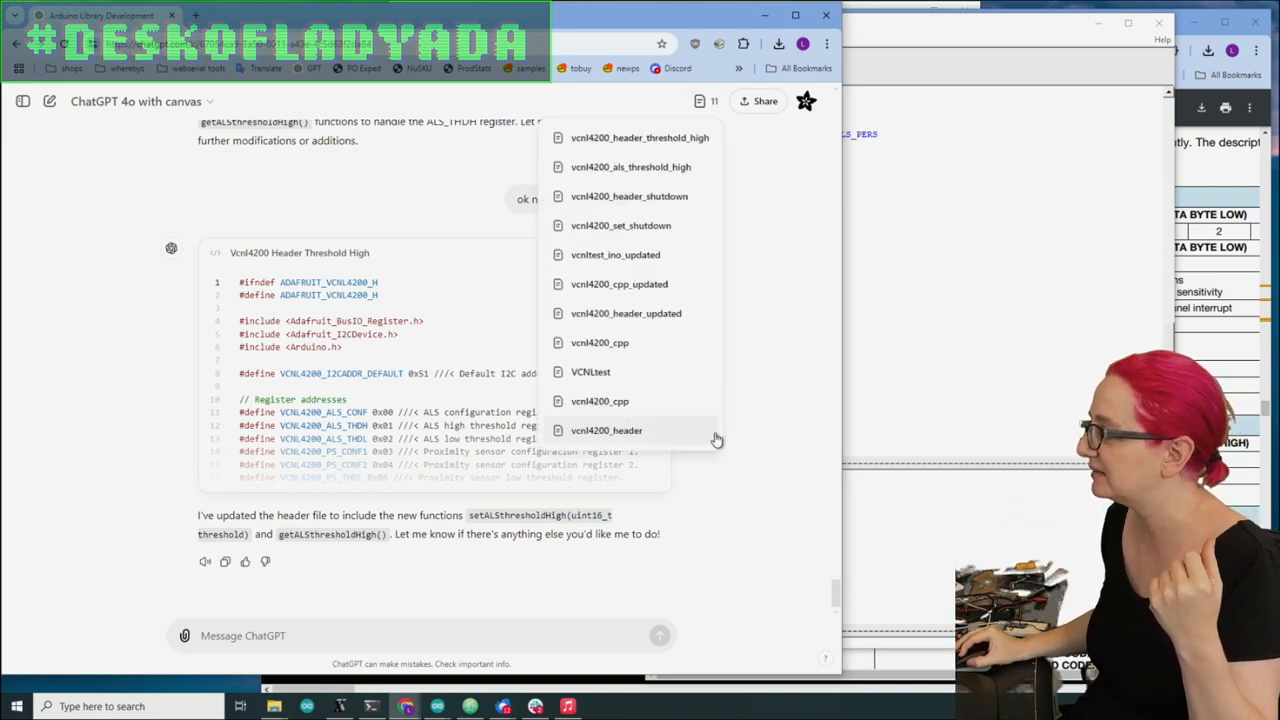
click(608, 430)
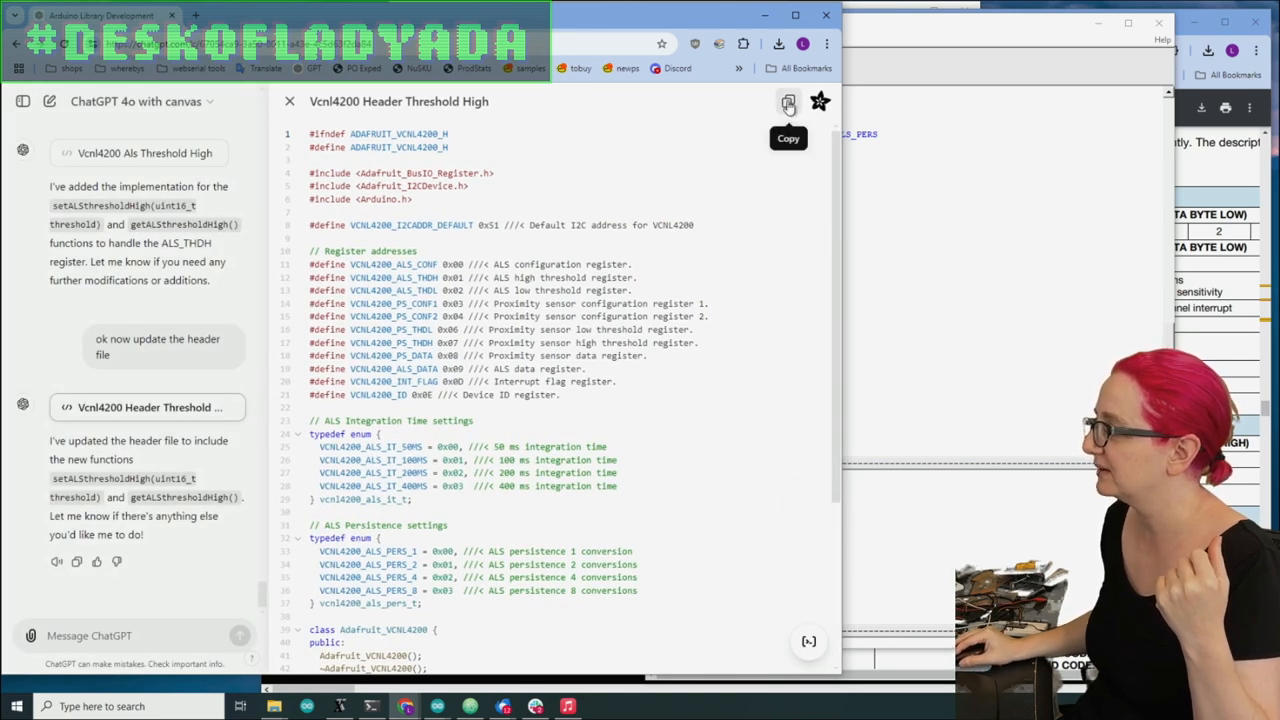
mouse_move(512, 108)
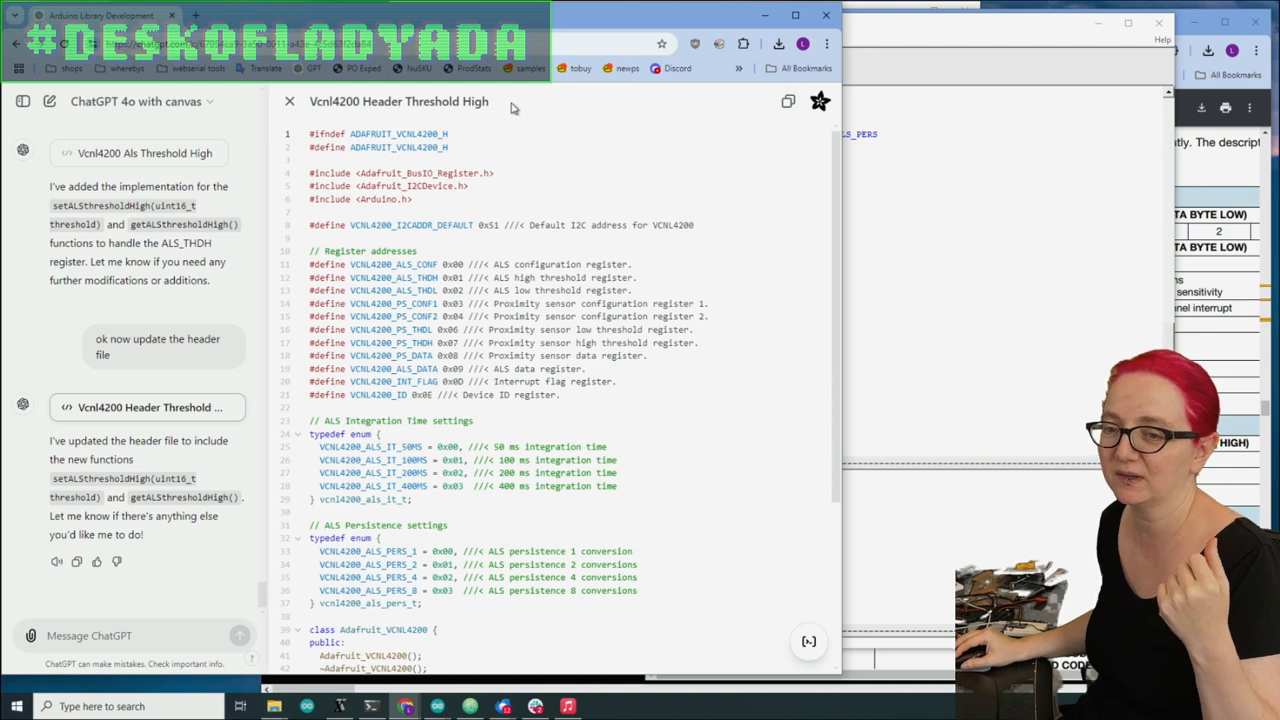